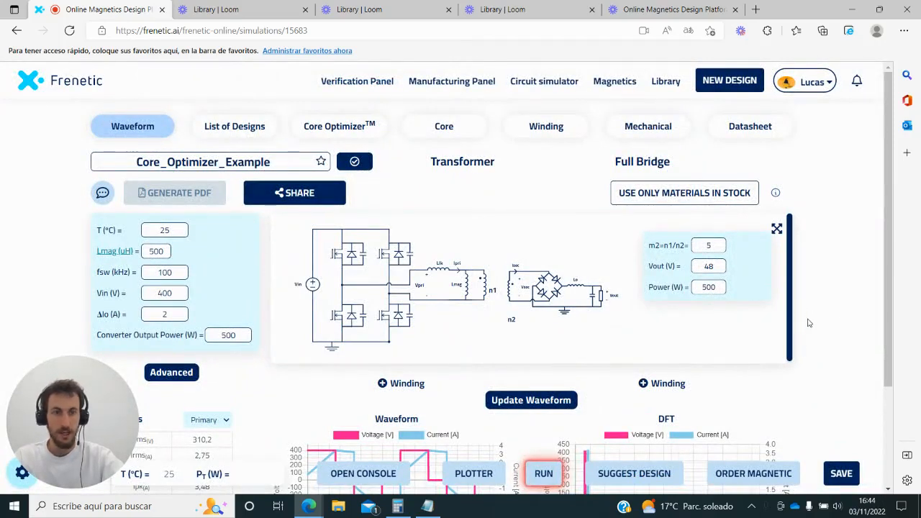
{"action": "mouse_move", "coordinate": [490, 217]}
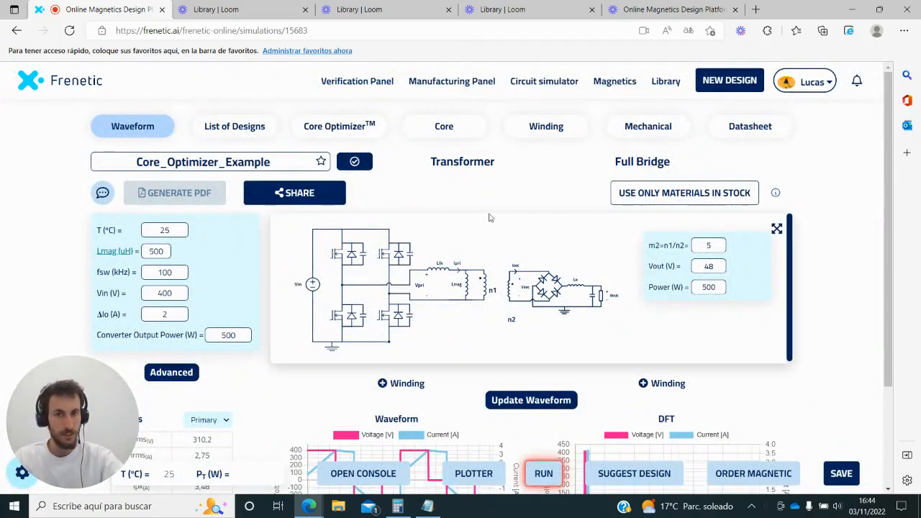
{"action": "mouse_move", "coordinate": [489, 237]}
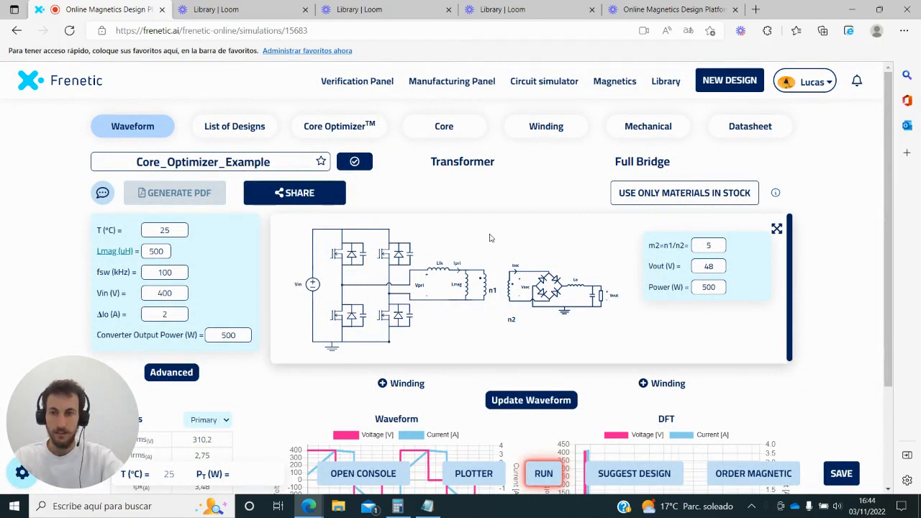
{"action": "mouse_move", "coordinate": [515, 275]}
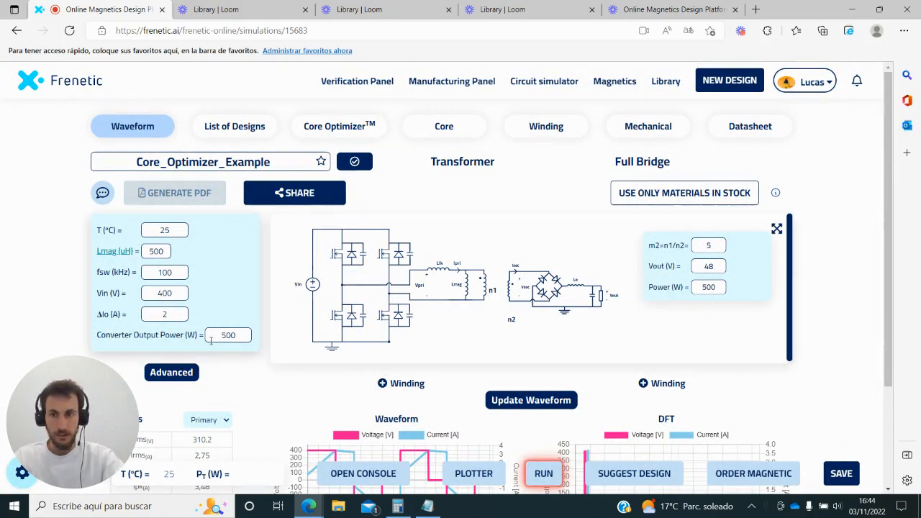
Check the 500 W converter output power, then move to the Core Optimizer page.
{"action": "triple_click", "coordinate": [228, 335]}
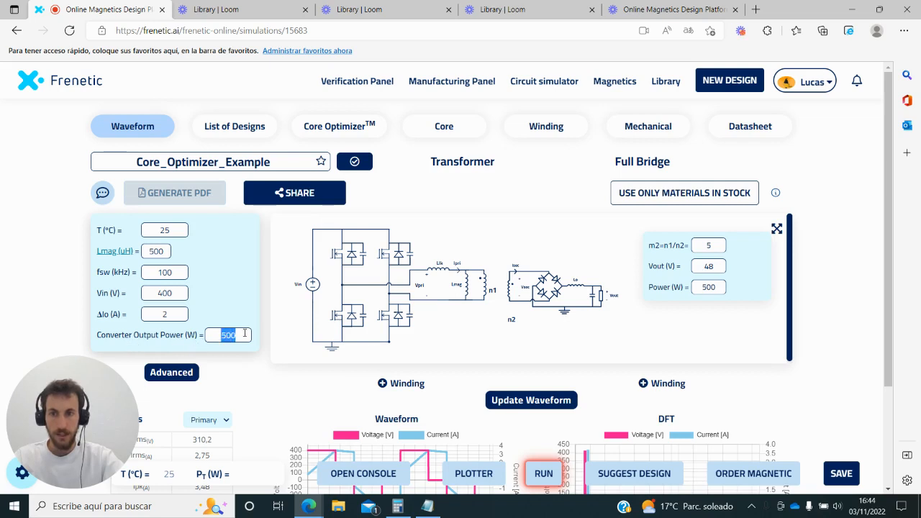
{"action": "left_click", "coordinate": [340, 126]}
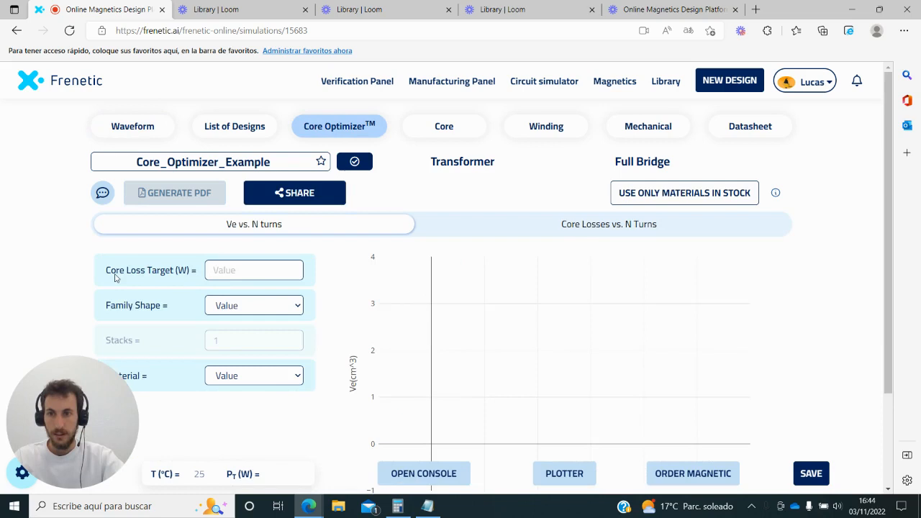
{"action": "double_click", "coordinate": [115, 270]}
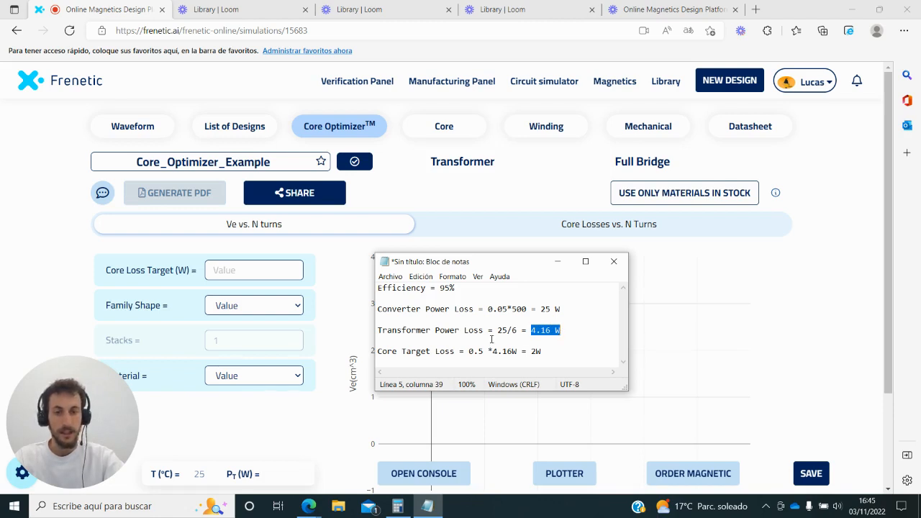
{"action": "mouse_move", "coordinate": [463, 347]}
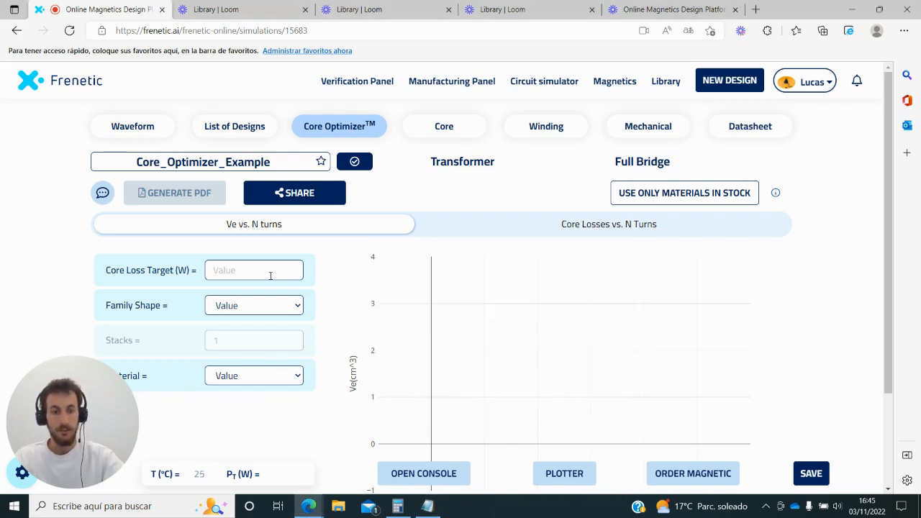
Plot PQ cores in Ferroxcube 3C95 meeting a 2 W core loss target, volume against turns.
{"action": "left_click", "coordinate": [253, 305]}
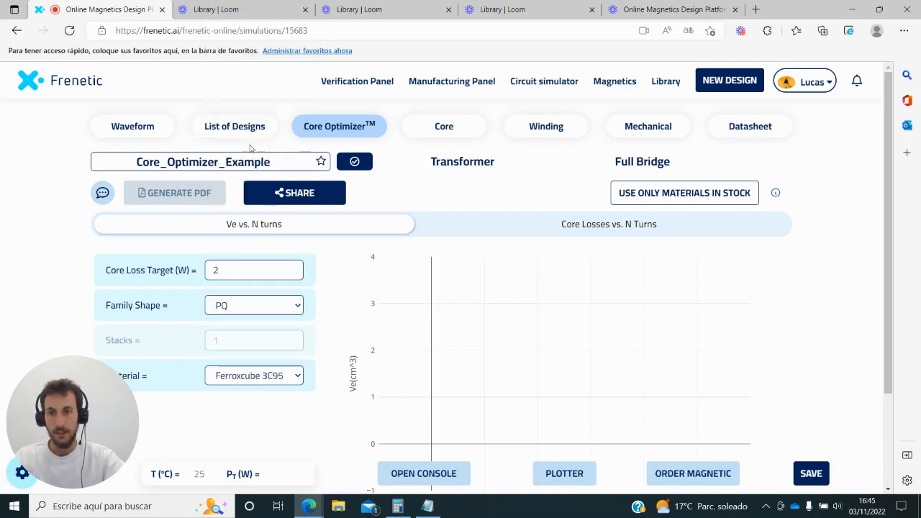
{"action": "scroll", "scroll_direction": "down", "scroll_amount": 3}
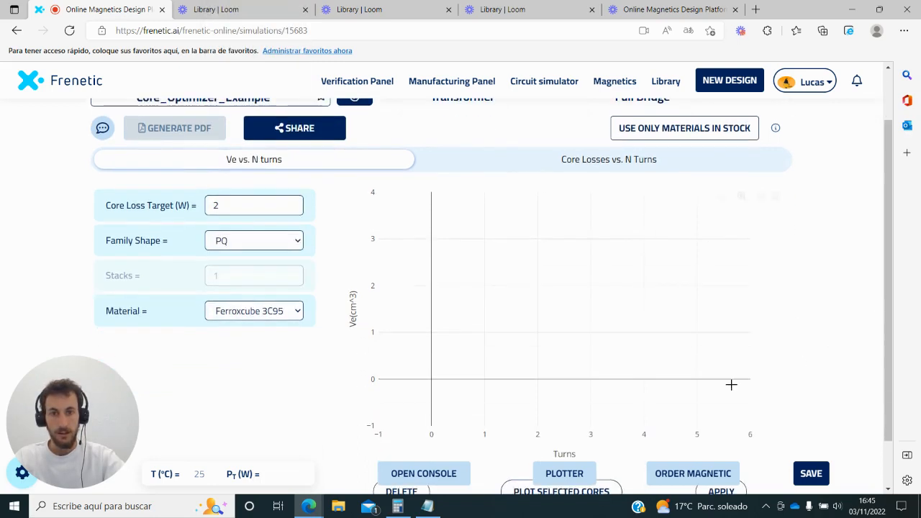
{"action": "scroll", "scroll_direction": "down", "scroll_amount": 3}
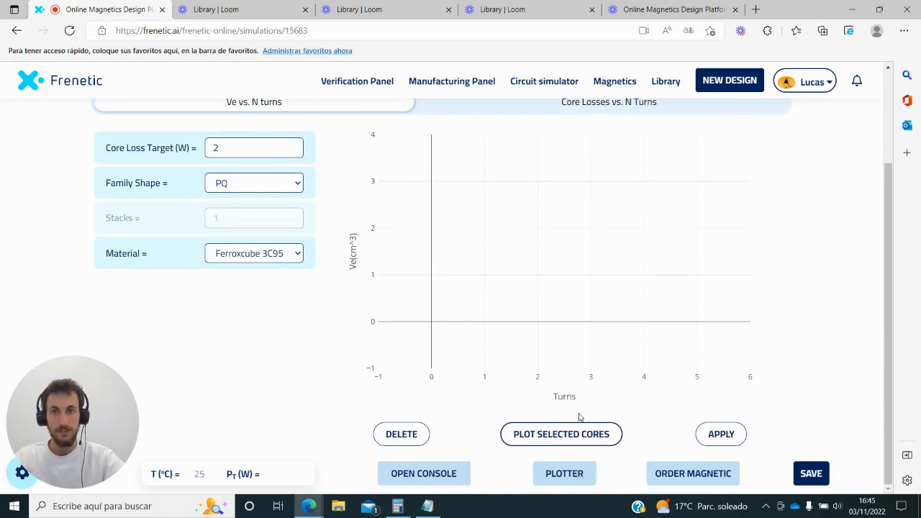
{"action": "mouse_move", "coordinate": [342, 272]}
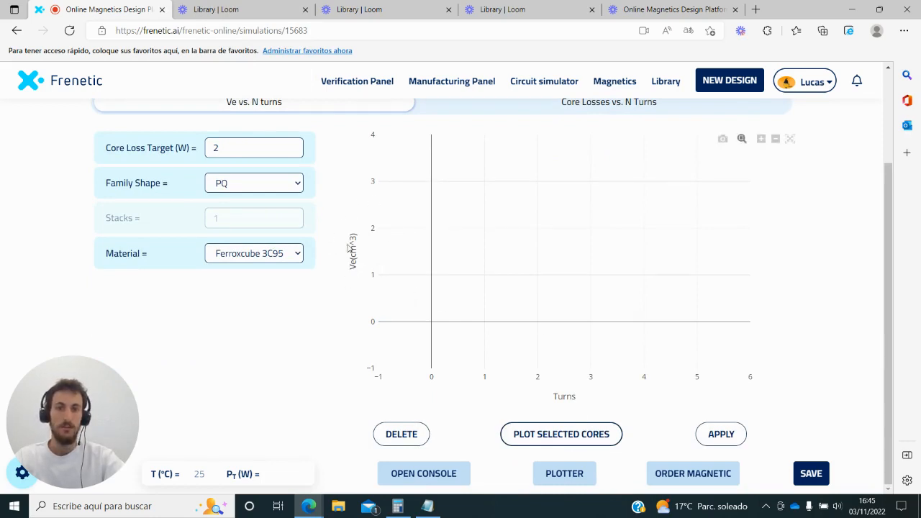
{"action": "left_click", "coordinate": [561, 435]}
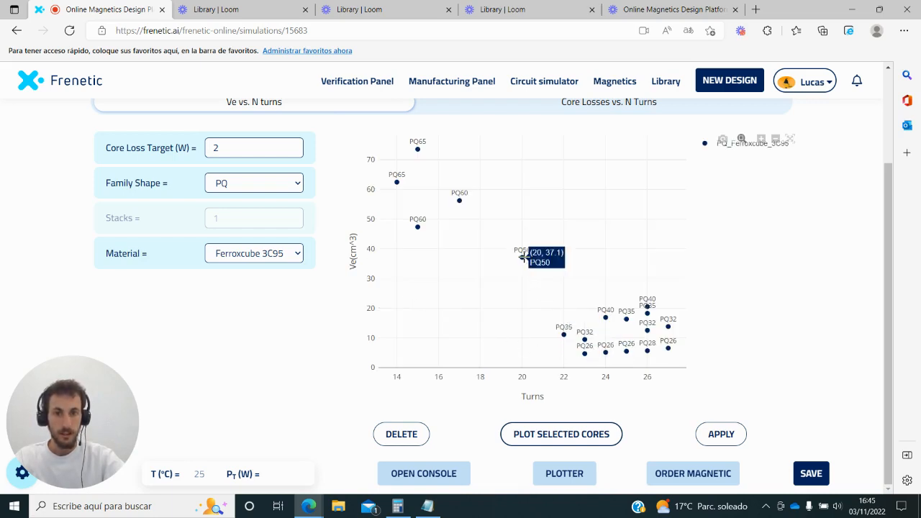
Inspect the PQ50 and PQ65 plot points, PQ65/54 showing 15 turns and 1.84 W losses.
{"action": "left_click", "coordinate": [521, 256]}
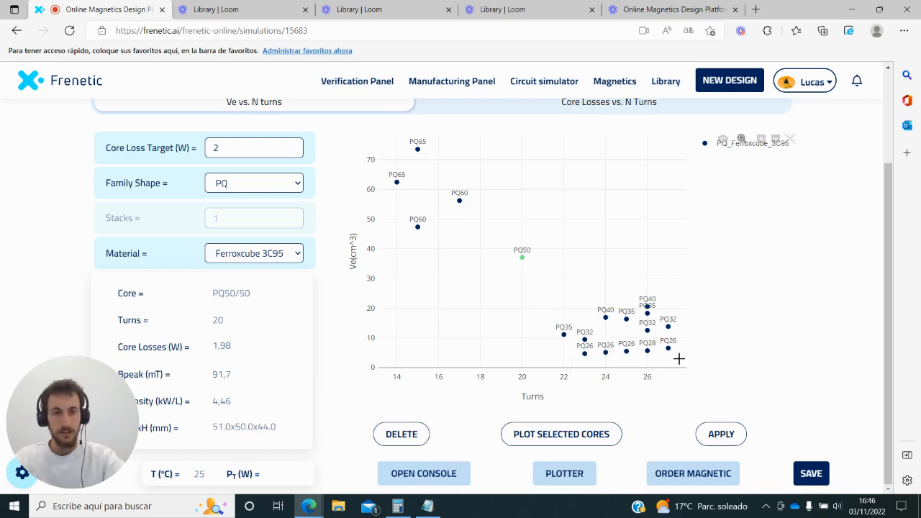
{"action": "mouse_move", "coordinate": [668, 343]}
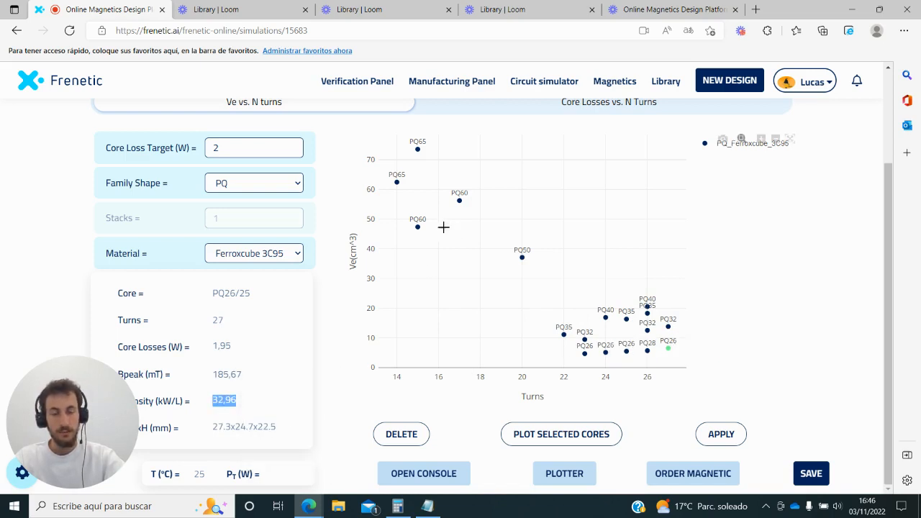
{"action": "mouse_move", "coordinate": [420, 148]}
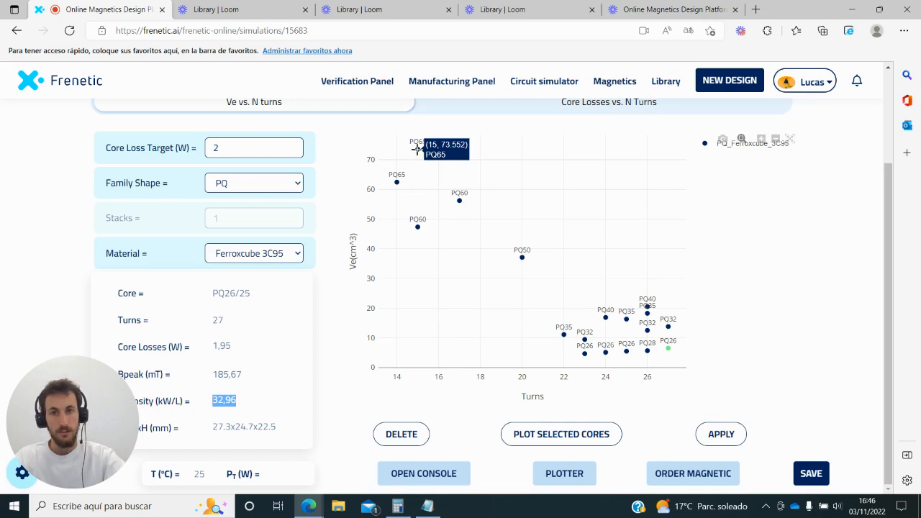
{"action": "left_click", "coordinate": [416, 148]}
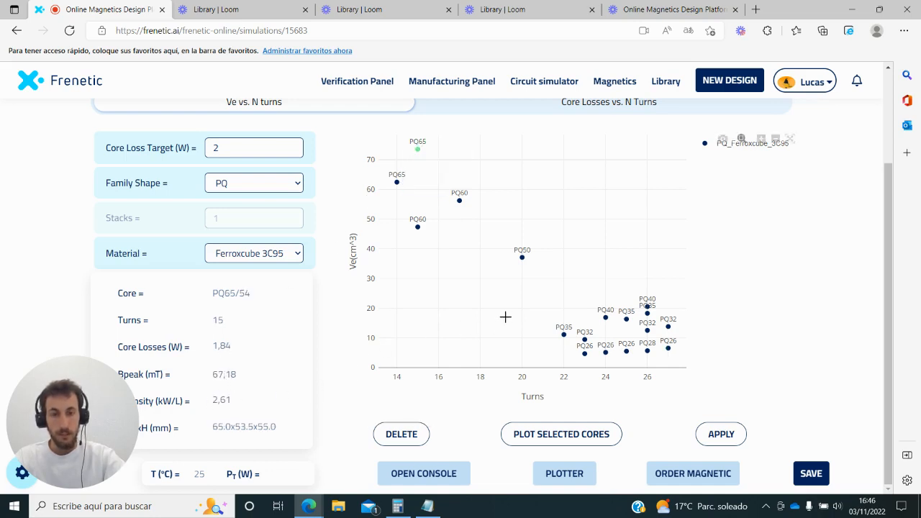
{"action": "mouse_move", "coordinate": [520, 256]}
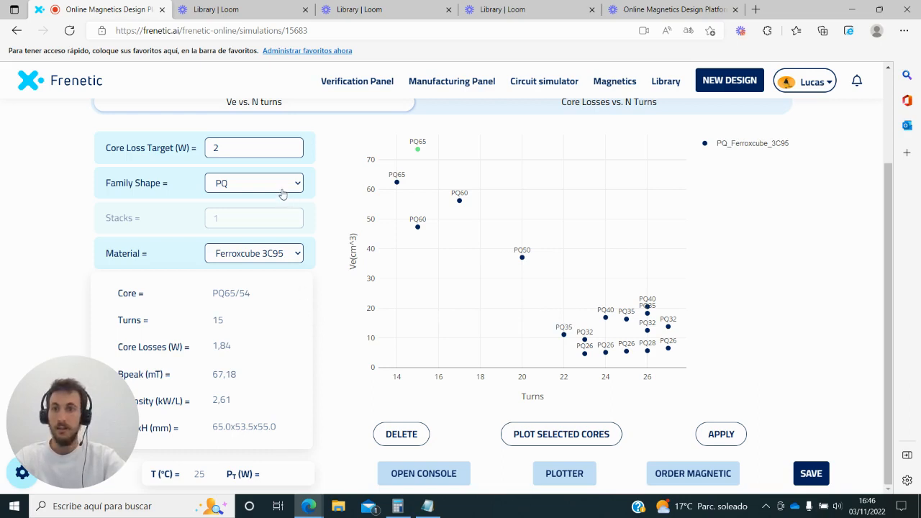
Add ETD-family cores to the volume chart, then move to the core-losses-versus-turns comparison.
{"action": "left_click", "coordinate": [253, 183]}
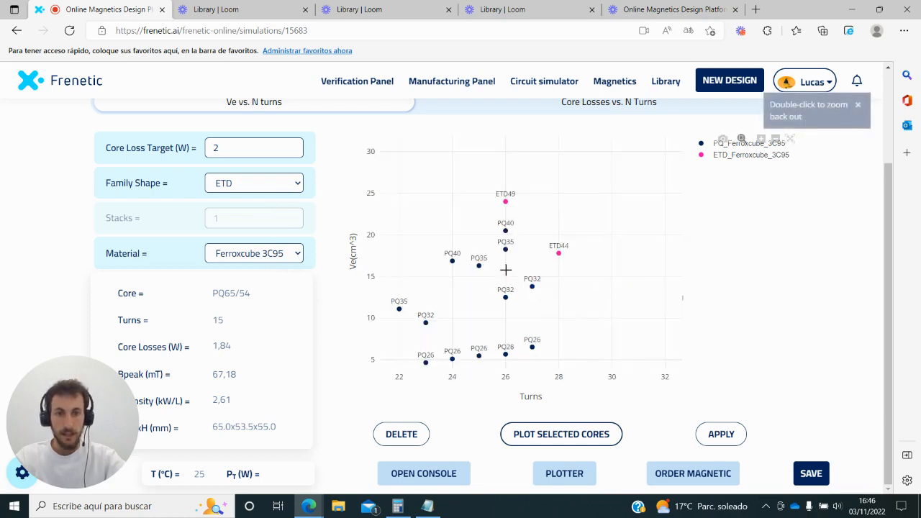
{"action": "left_click", "coordinate": [478, 265]}
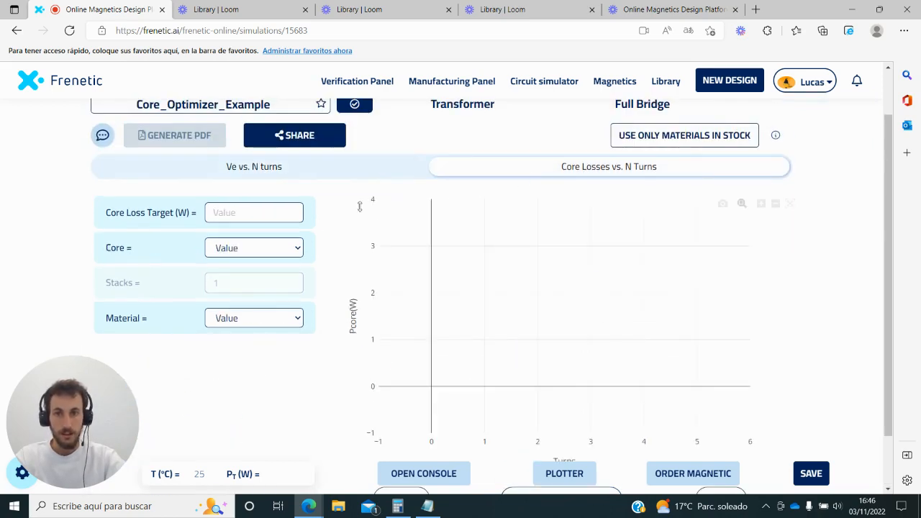
Plot the PQ35/35 Ferroxcube 3C95 core-loss curve against turns for a 2 W target.
{"action": "type", "text": "2"}
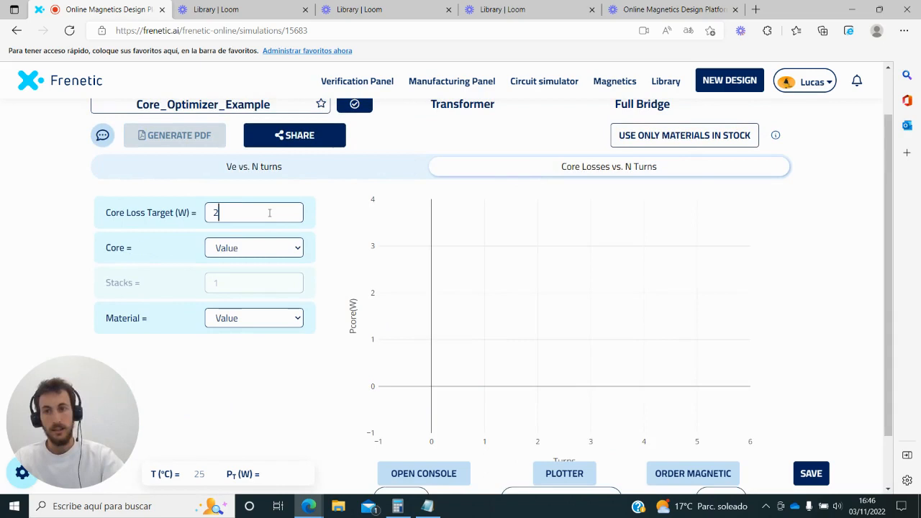
{"action": "left_click", "coordinate": [253, 248]}
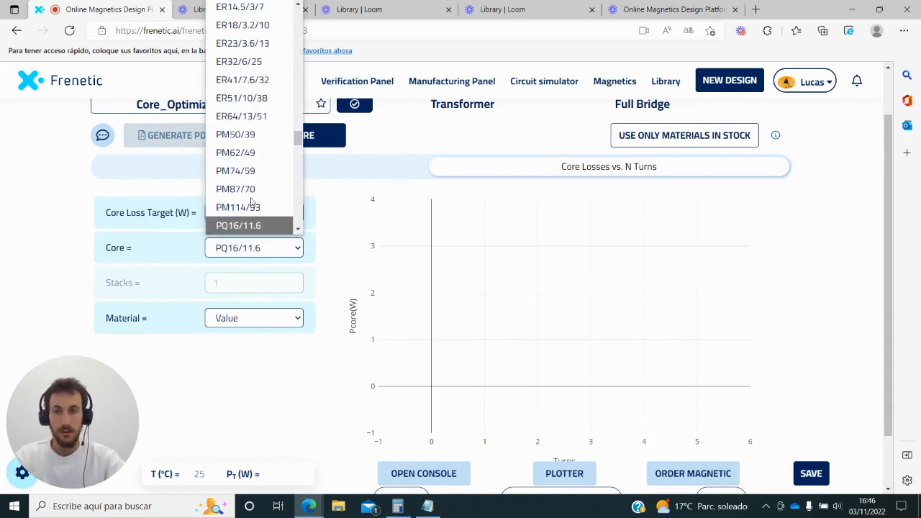
{"action": "scroll", "scroll_direction": "down", "scroll_amount": 3}
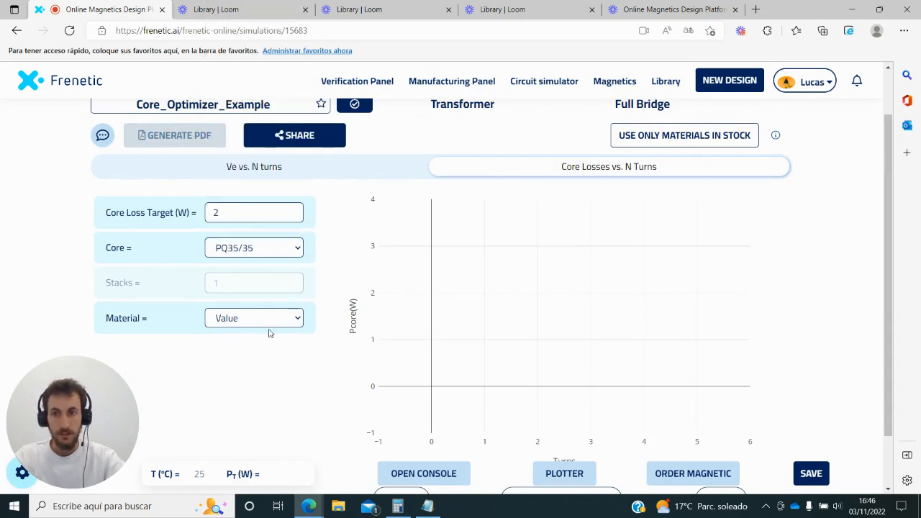
{"action": "left_click", "coordinate": [253, 318]}
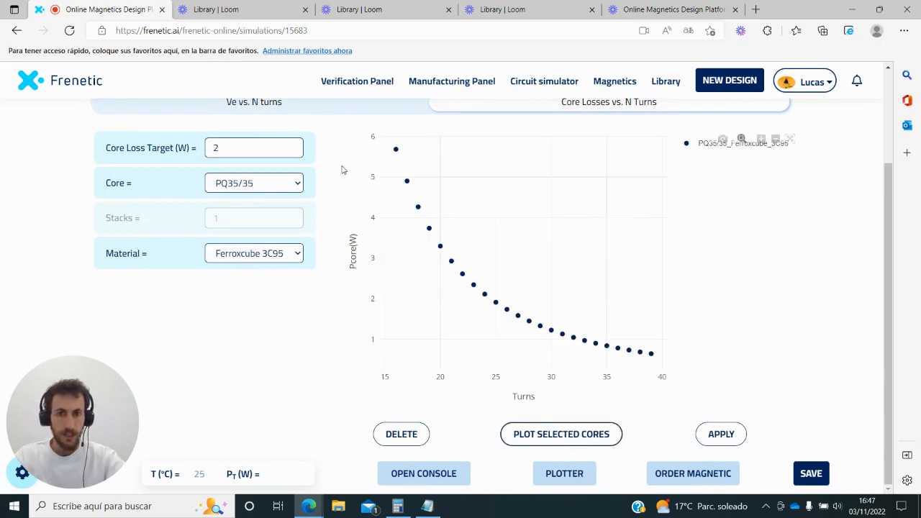
{"action": "mouse_move", "coordinate": [368, 204]}
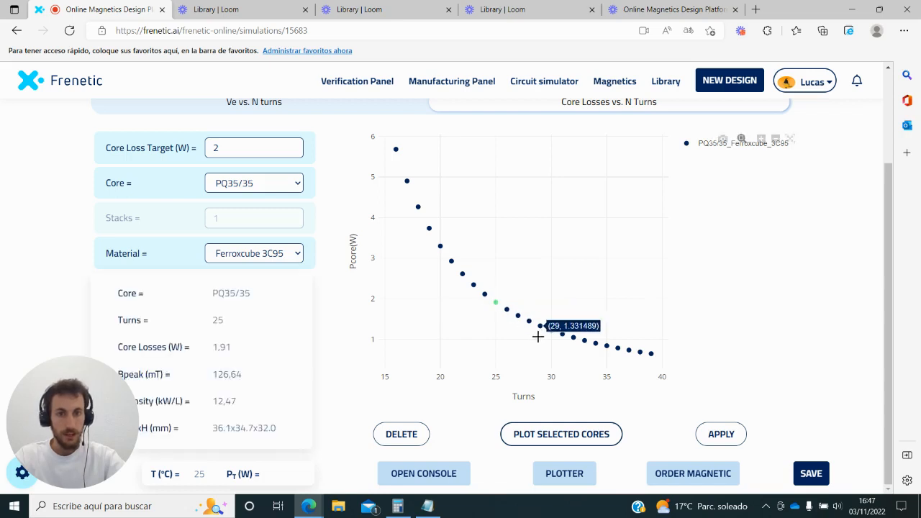
{"action": "mouse_move", "coordinate": [552, 331]}
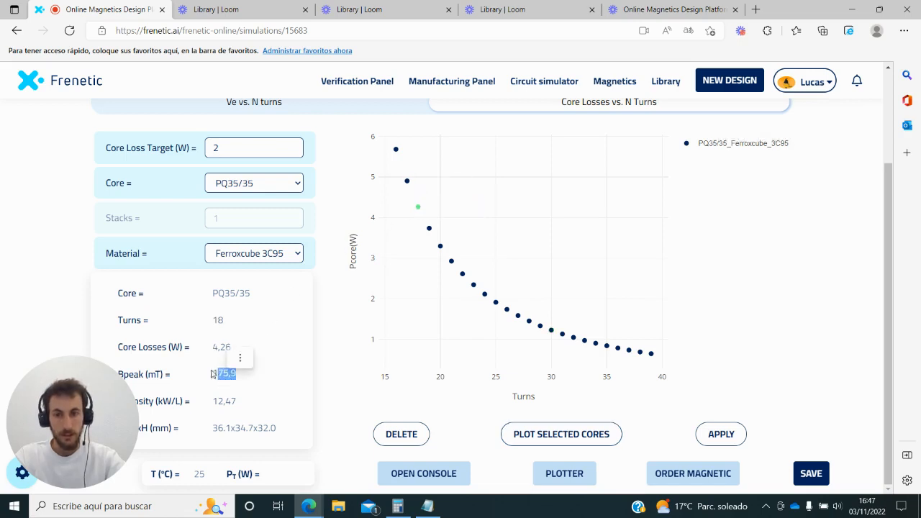
{"action": "mouse_move", "coordinate": [262, 350]}
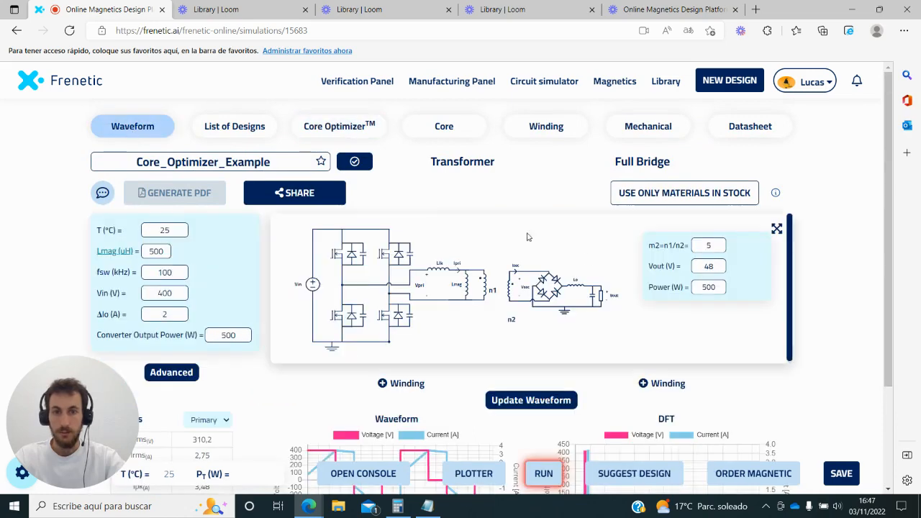
Raise Vout to 60 V and add a second PQ35/35 3C95 curve above the 48 V one.
{"action": "left_click", "coordinate": [709, 265]}
{"action": "type", "text": "60"}
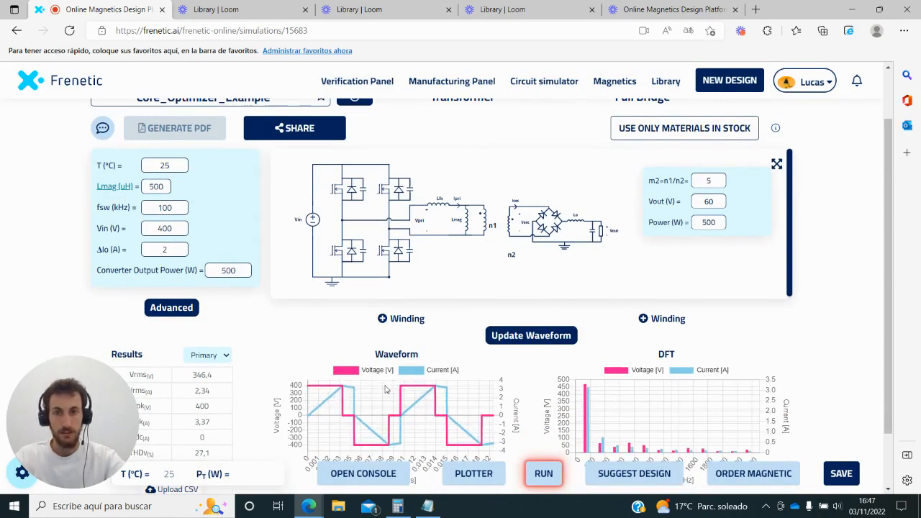
{"action": "left_click", "coordinate": [340, 127]}
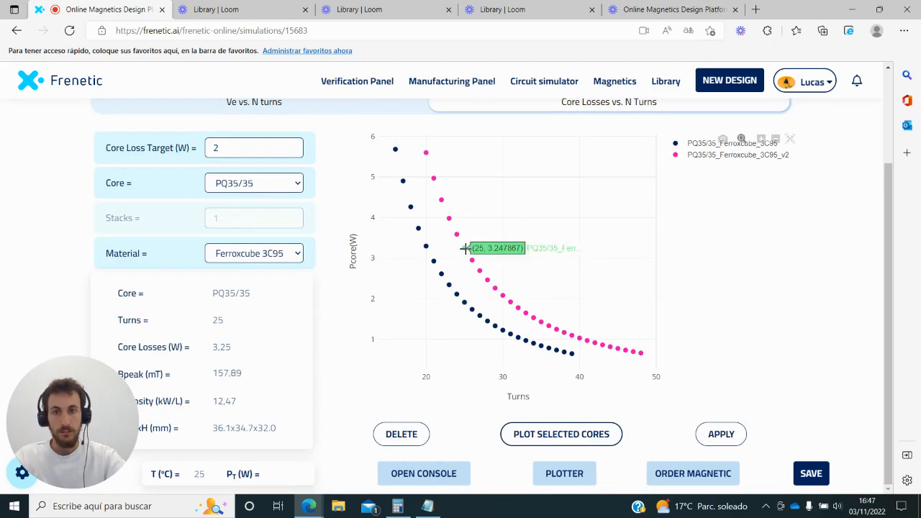
{"action": "mouse_move", "coordinate": [222, 354]}
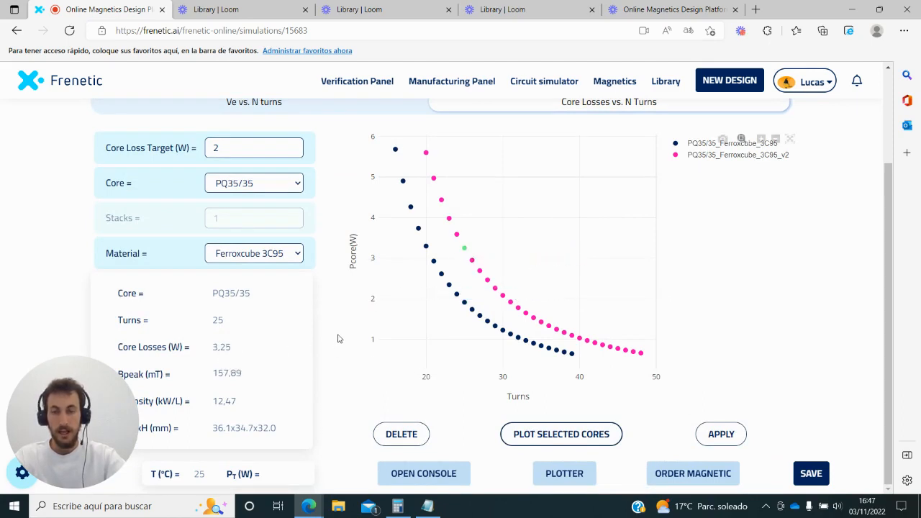
{"action": "left_click", "coordinate": [132, 127]}
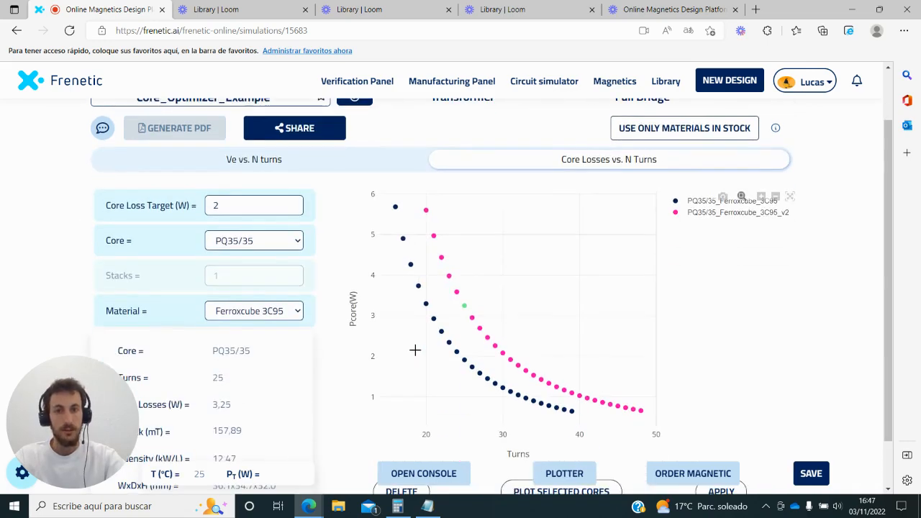
{"action": "scroll", "scroll_direction": "down", "scroll_amount": 3}
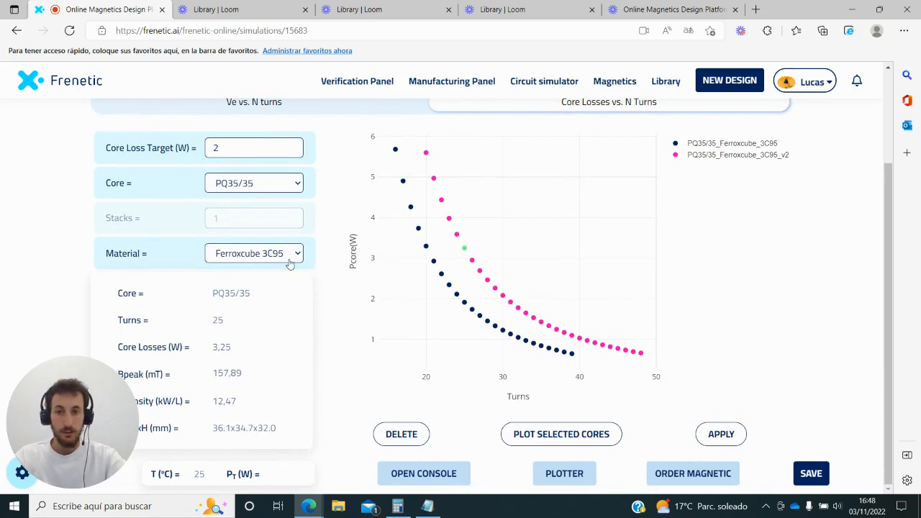
{"action": "mouse_move", "coordinate": [253, 189]}
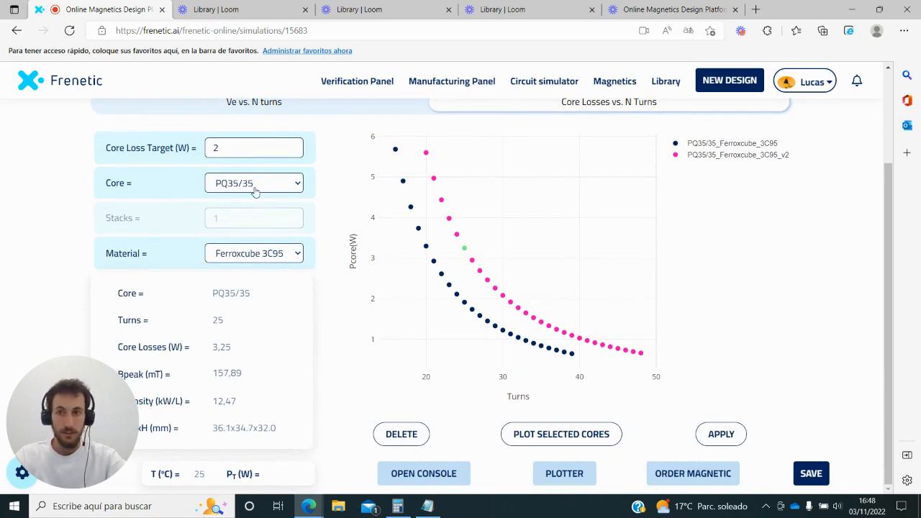
{"action": "left_click", "coordinate": [253, 253]}
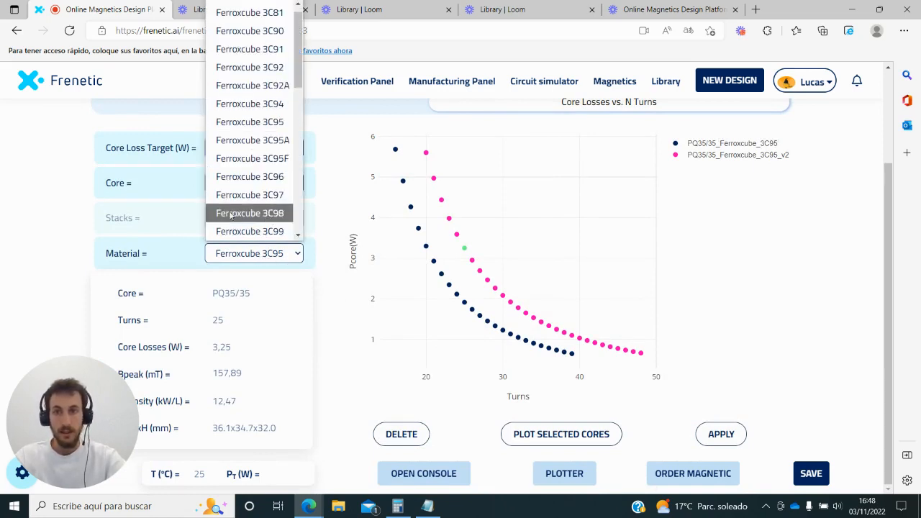
Add a PQ35/35 Ferroxcube 3C98 curve above both 3C95 curves, then return to waveform settings.
{"action": "left_click", "coordinate": [250, 213]}
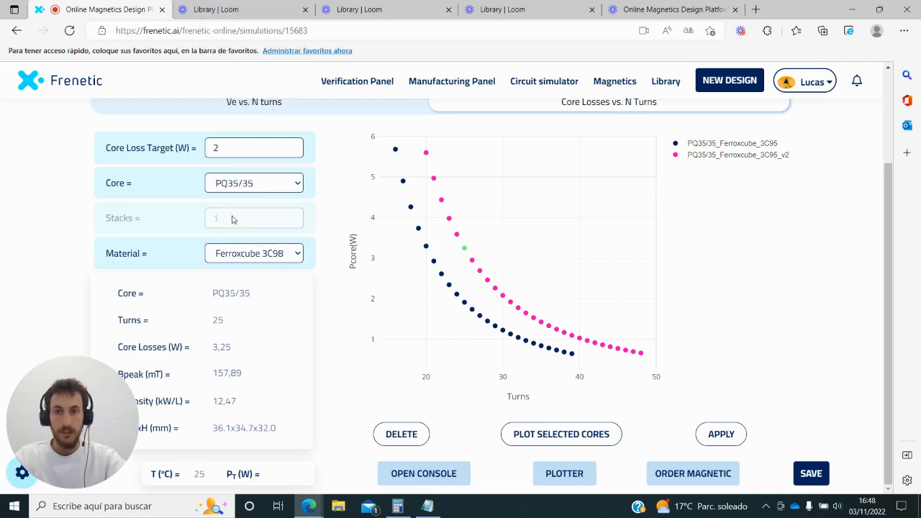
{"action": "mouse_move", "coordinate": [503, 421]}
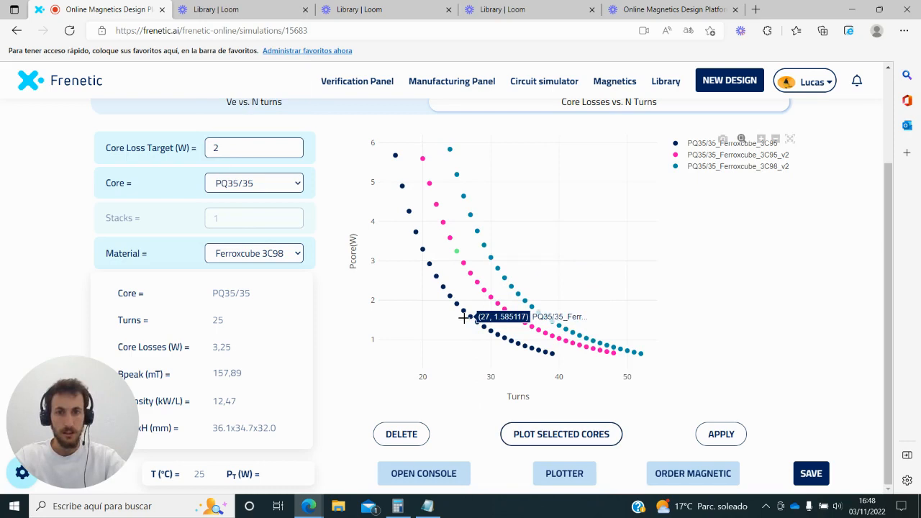
{"action": "mouse_move", "coordinate": [457, 306]}
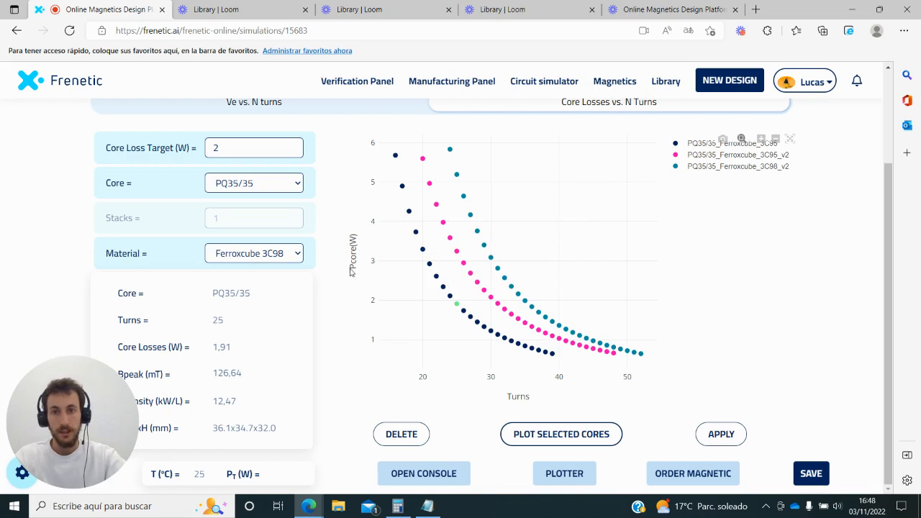
{"action": "mouse_move", "coordinate": [457, 213]}
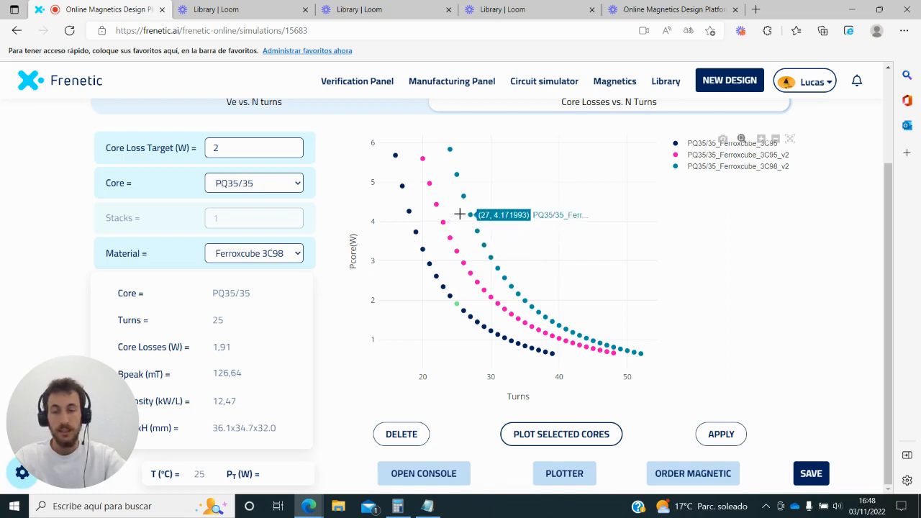
{"action": "mouse_move", "coordinate": [392, 230]}
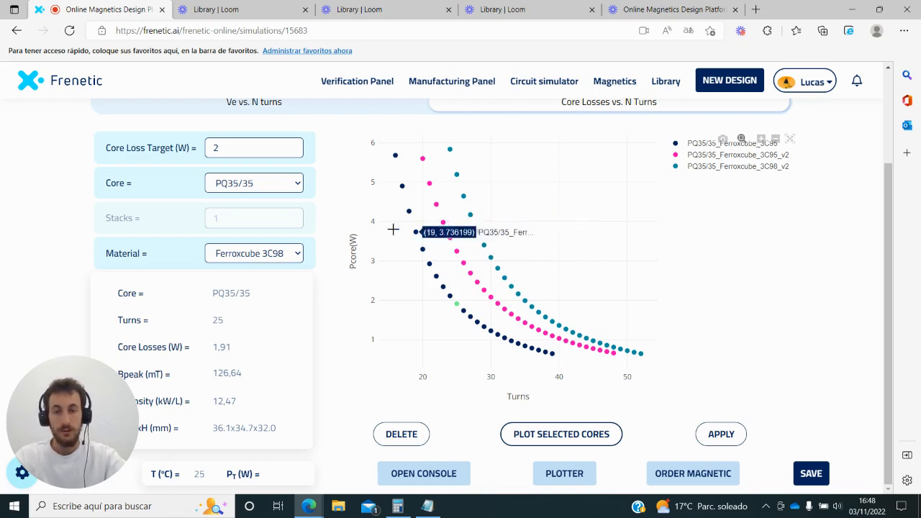
{"action": "left_click", "coordinate": [133, 127]}
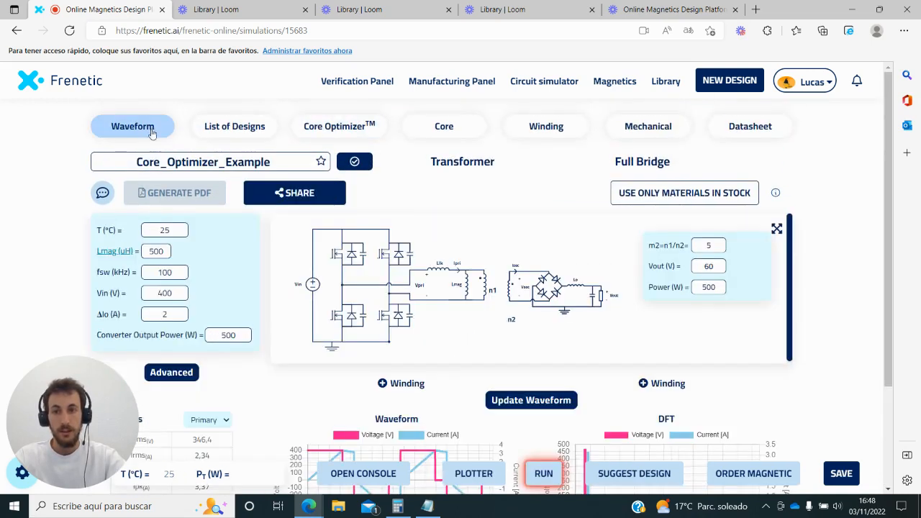
Set the operating temperature to 100 °C and add the resulting 3C98 core-loss curve.
{"action": "left_click", "coordinate": [164, 230]}
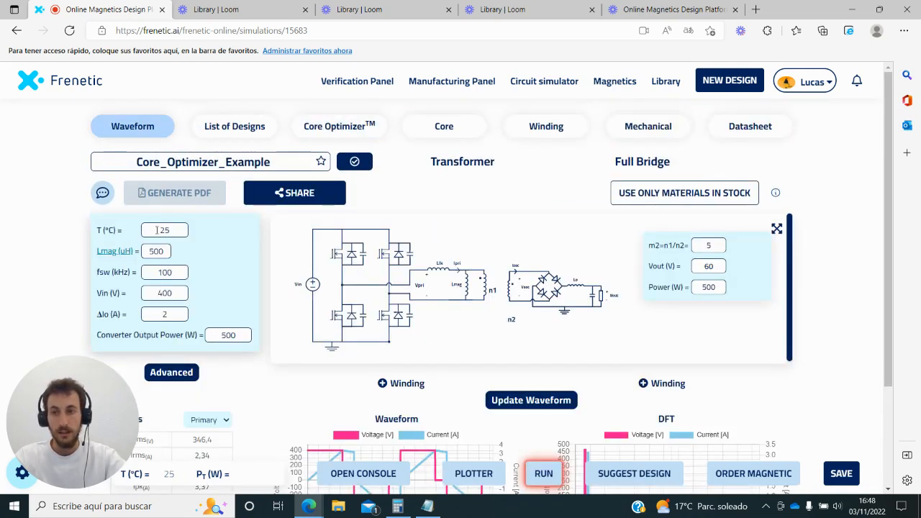
{"action": "type", "text": "100"}
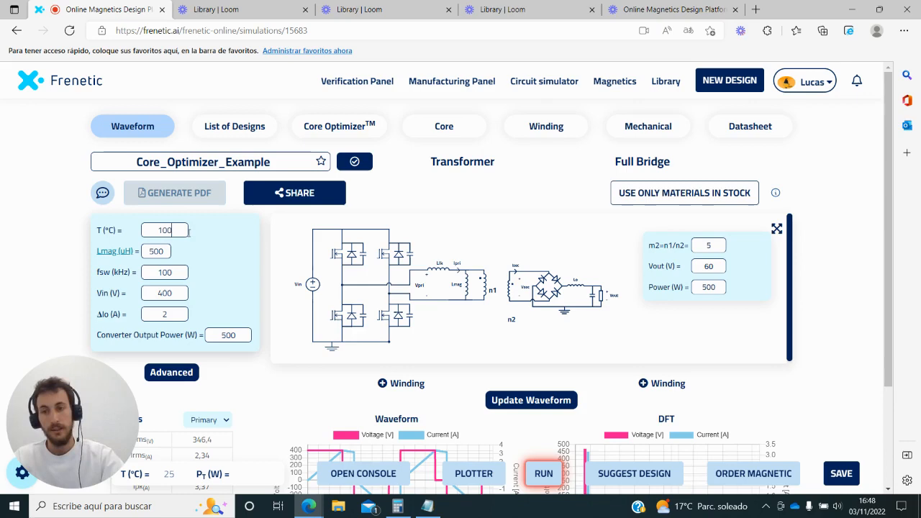
{"action": "left_click", "coordinate": [531, 400]}
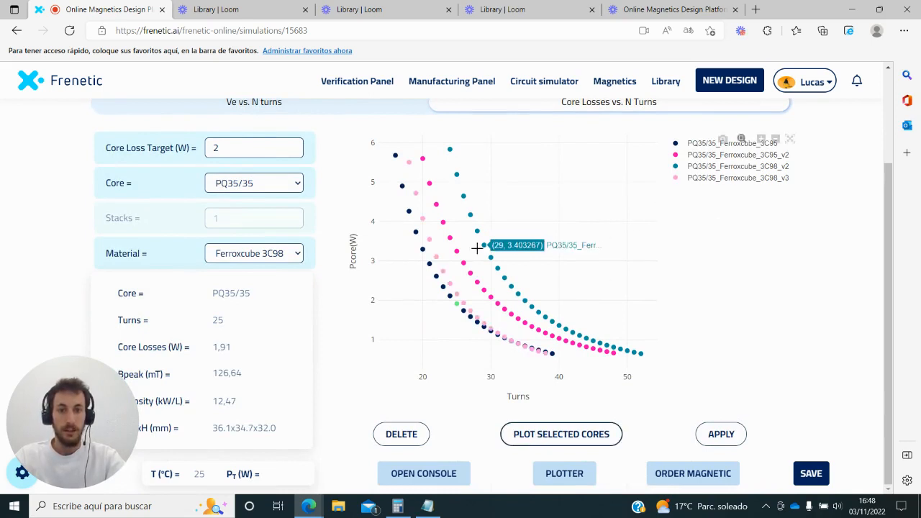
{"action": "mouse_move", "coordinate": [399, 279]}
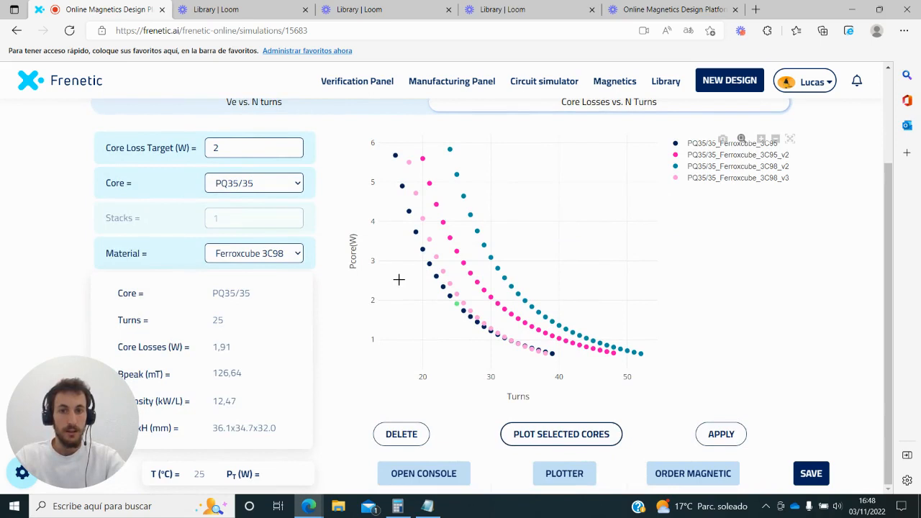
{"action": "mouse_move", "coordinate": [408, 293]}
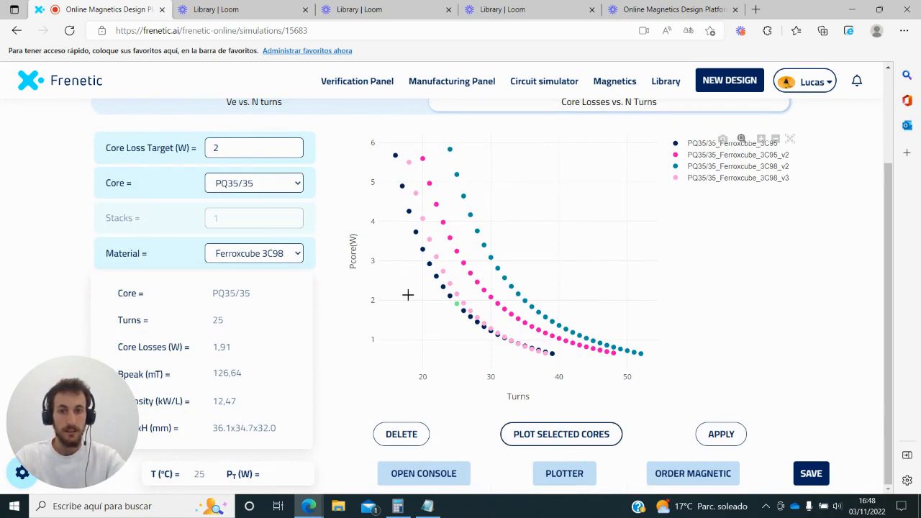
{"action": "mouse_move", "coordinate": [452, 305]}
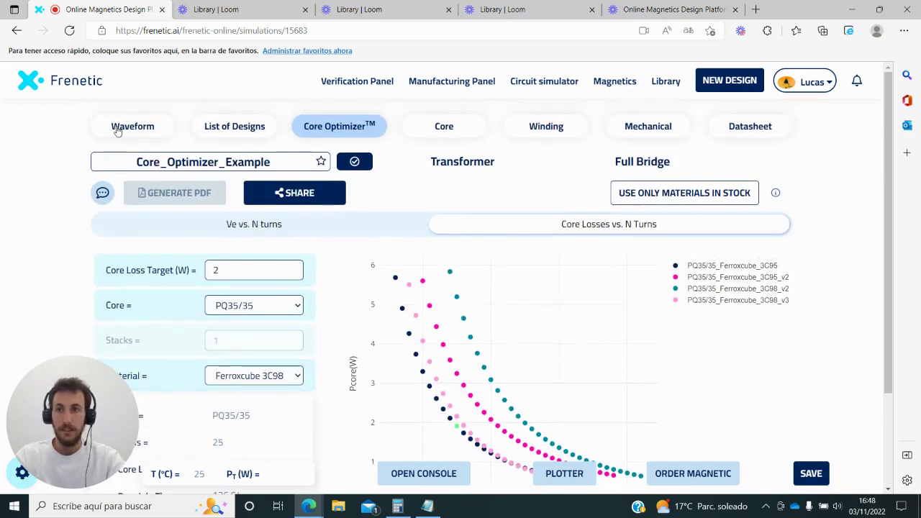
Apply the PQ35/35 Ferroxcube 3C95 core with 25 turns and start the core simulation.
{"action": "left_click", "coordinate": [132, 127]}
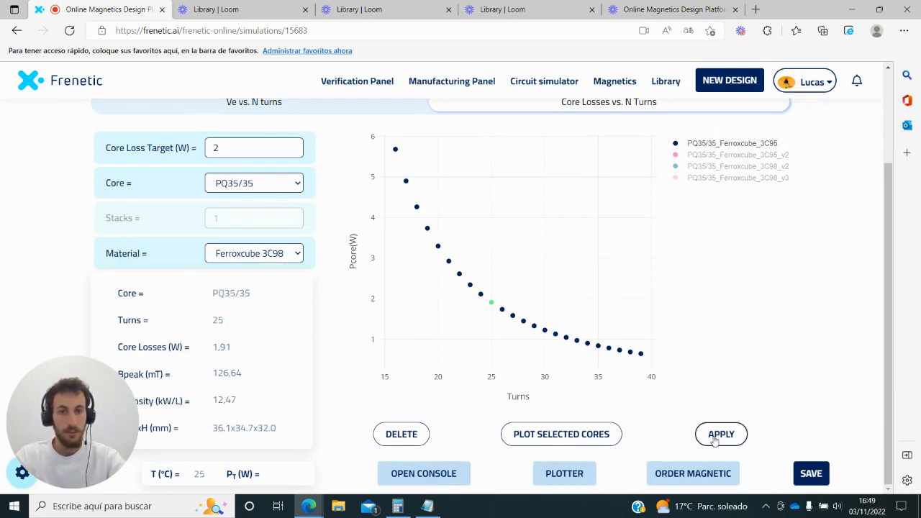
{"action": "left_click", "coordinate": [721, 434]}
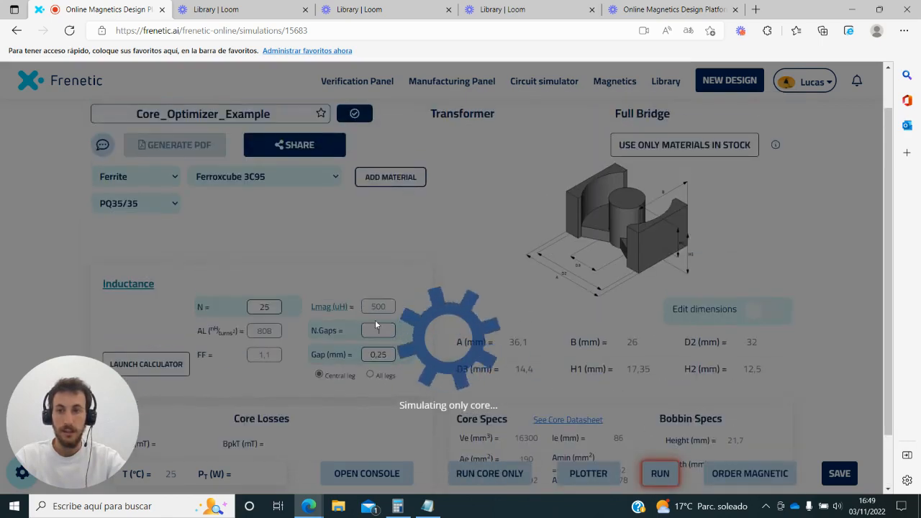